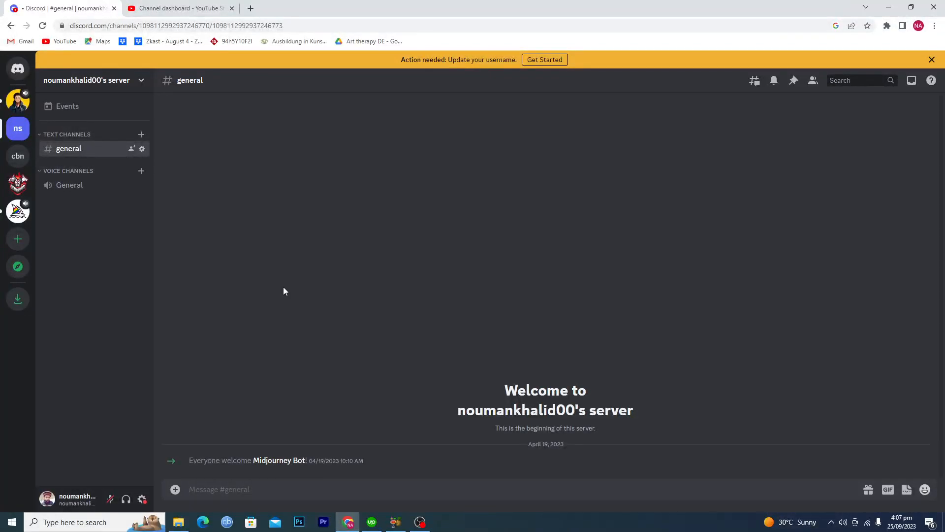
Open Invite People for noumankhalid00's server to show its shareable invite link
left_click(218, 489)
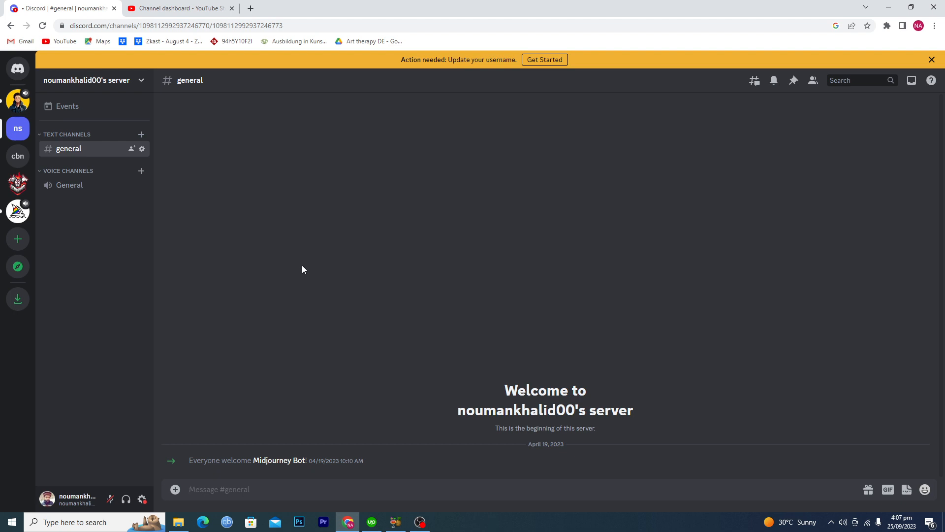
mouse_move(84, 199)
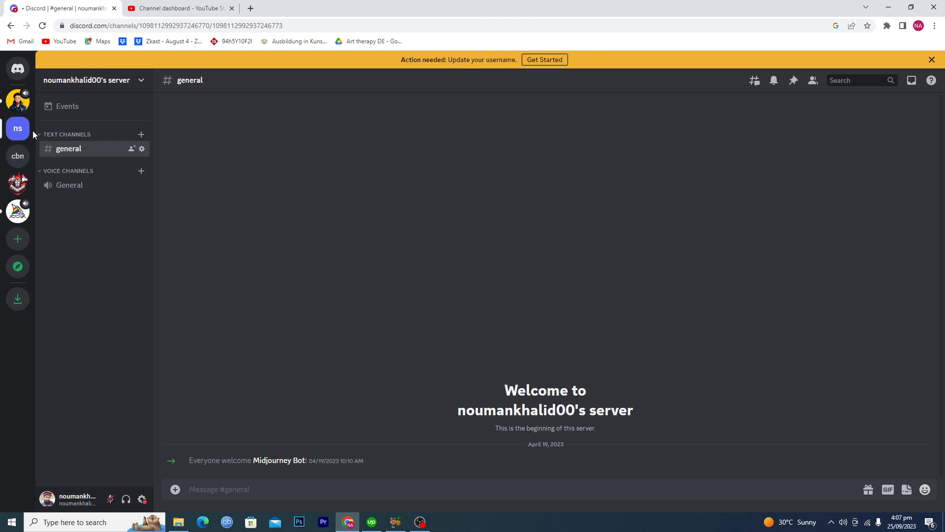
mouse_move(357, 141)
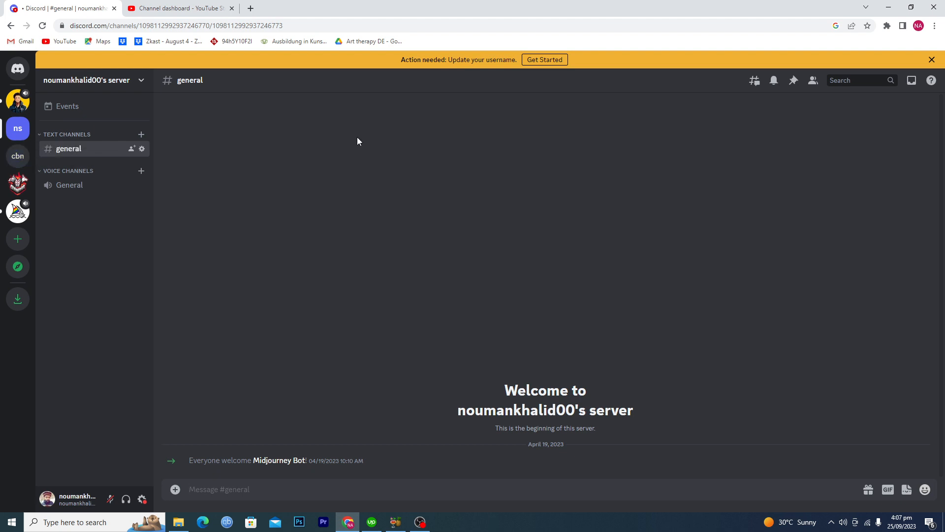
left_click(219, 489)
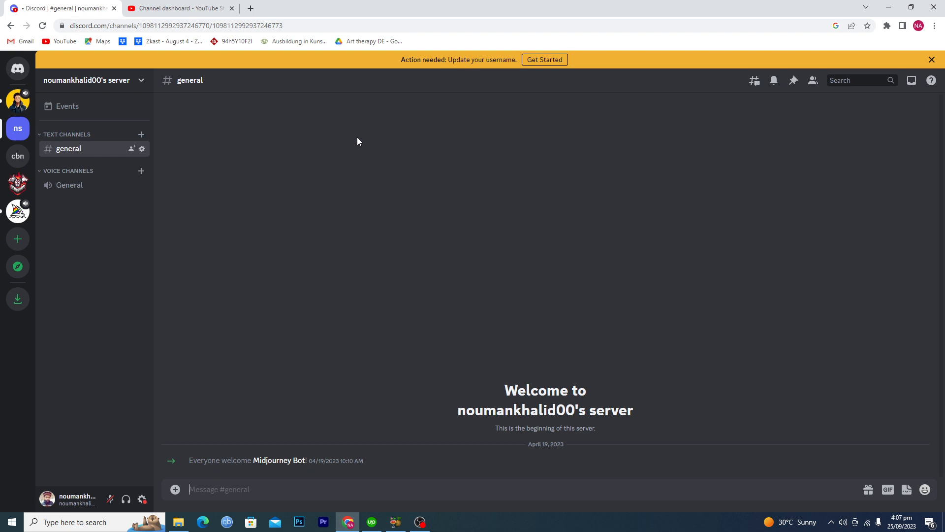
mouse_move(304, 157)
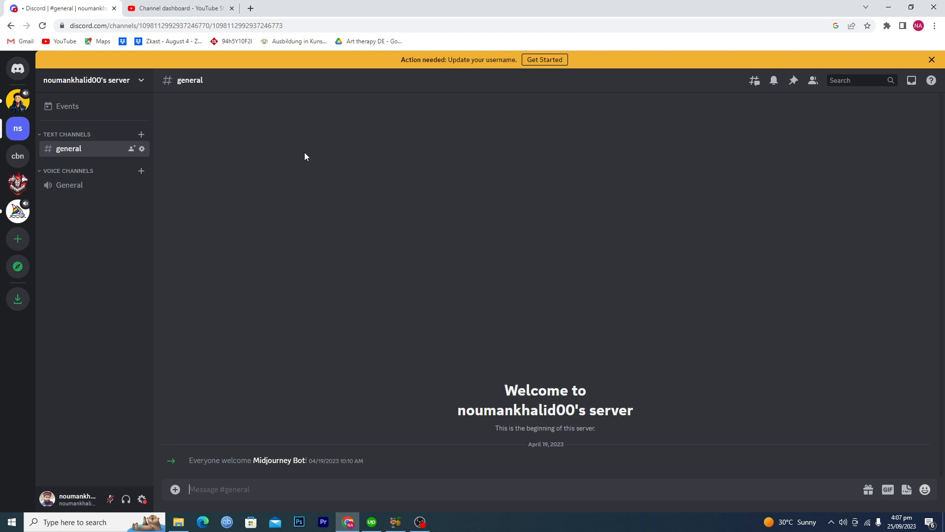
mouse_move(17, 128)
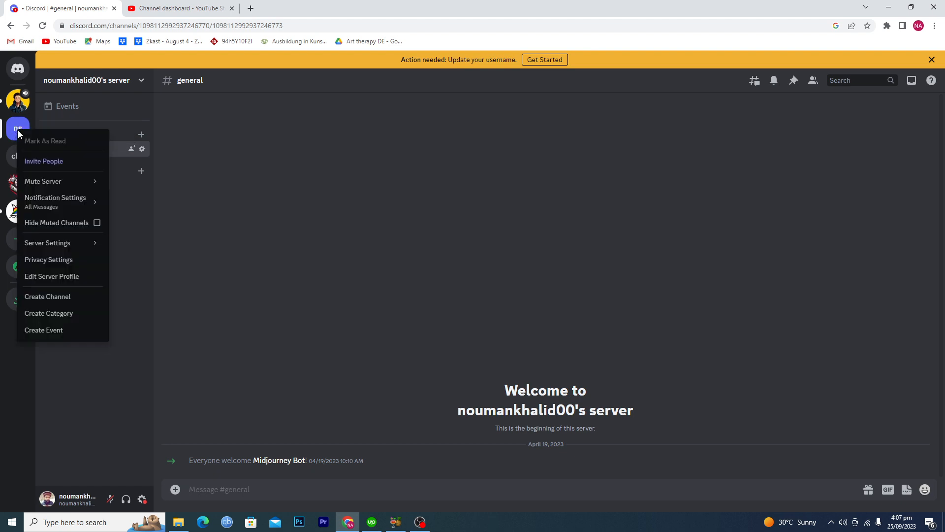
left_click(43, 161)
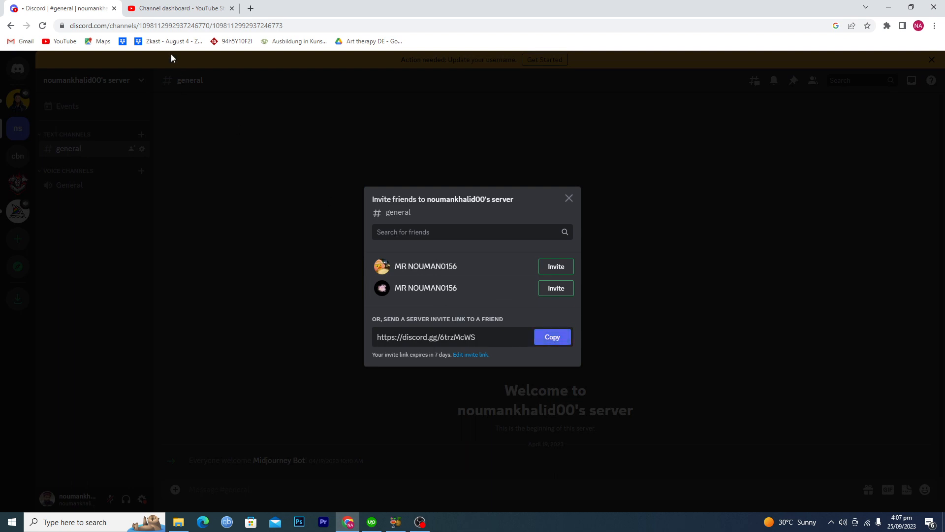
In YouTube Studio, open Customisation's Basic info tab and scroll down to the Links section
left_click(178, 8)
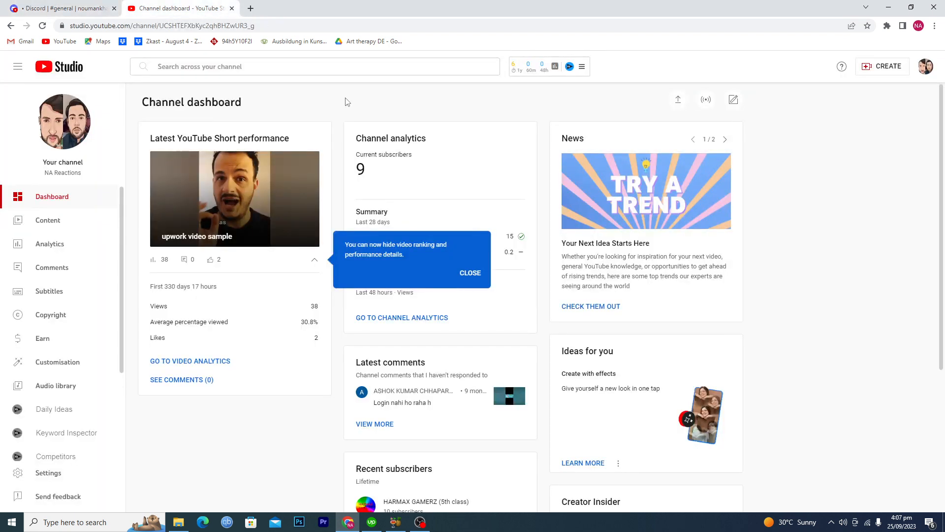
mouse_move(489, 107)
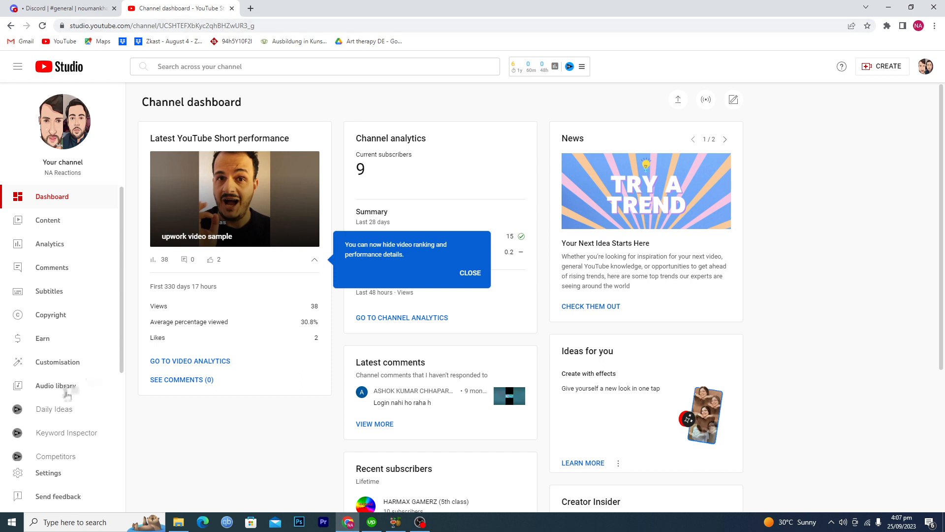
left_click(57, 362)
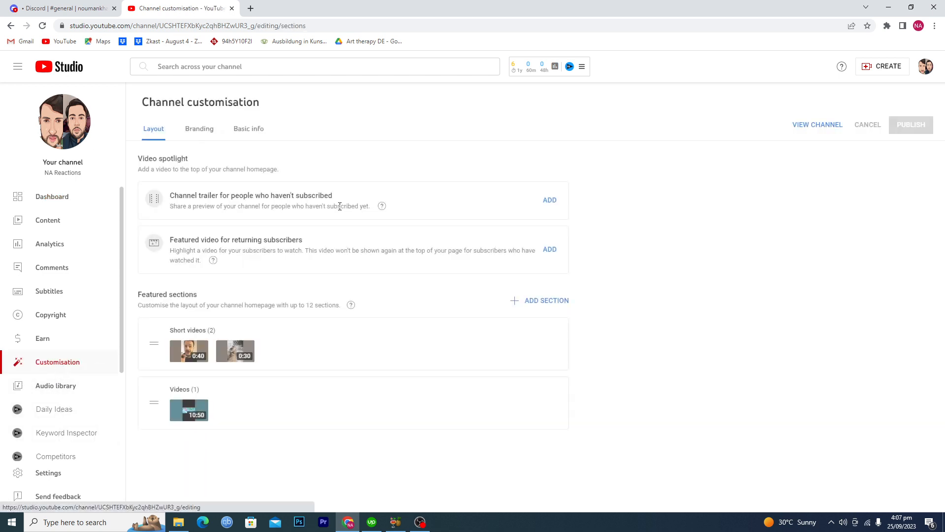
left_click(248, 128)
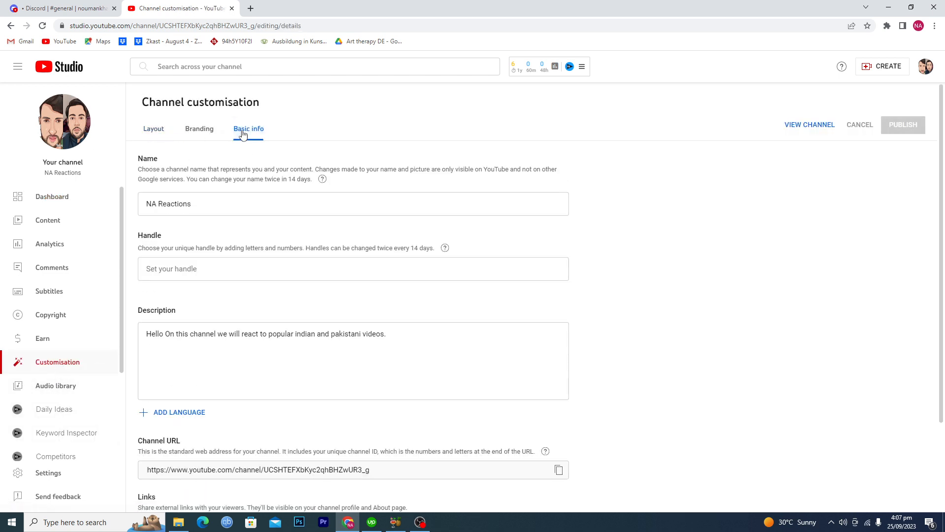
scroll("down", 3)
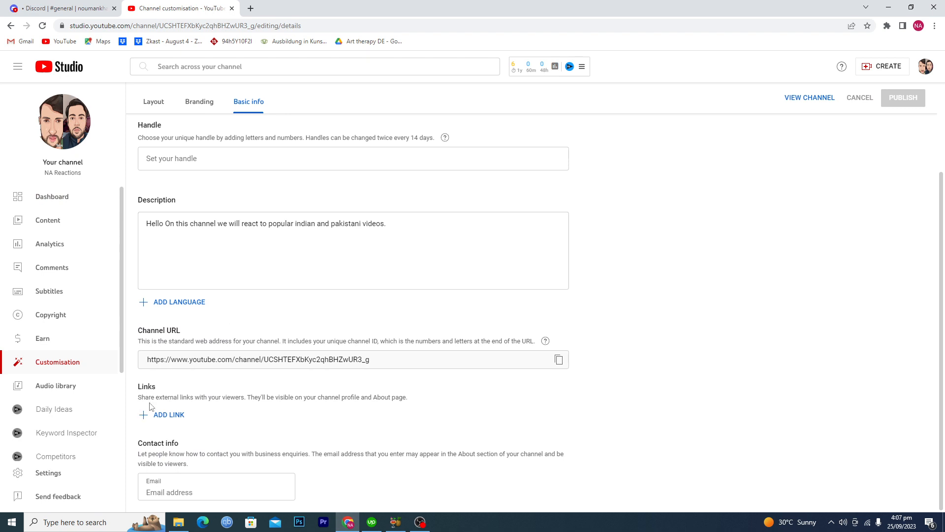
mouse_move(254, 405)
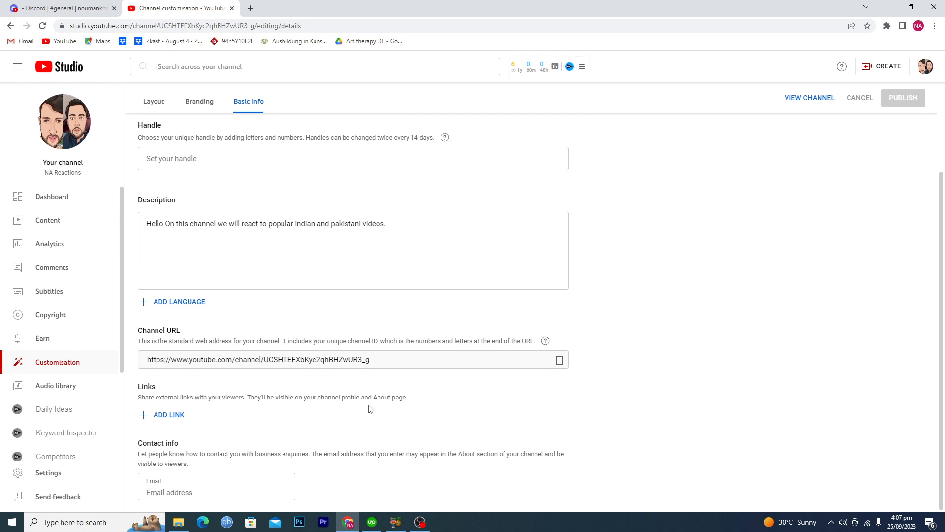
left_click(169, 414)
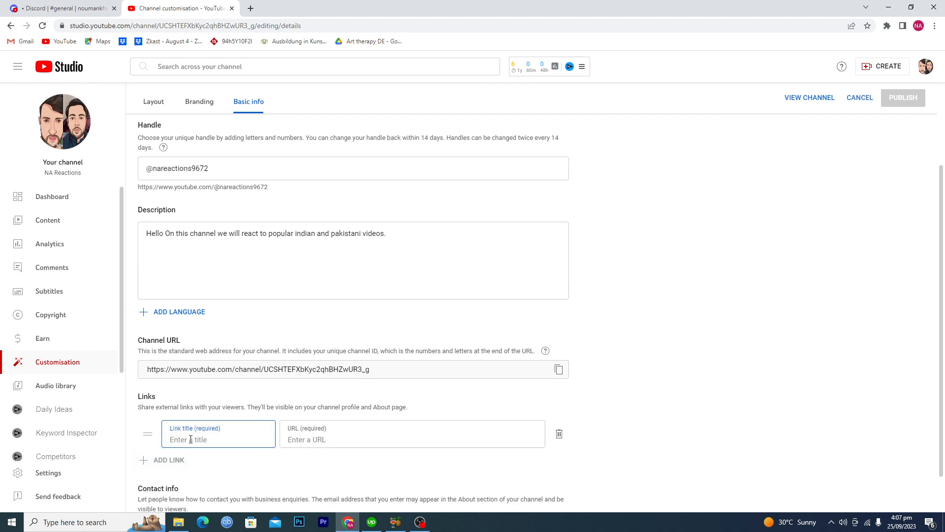
type("D")
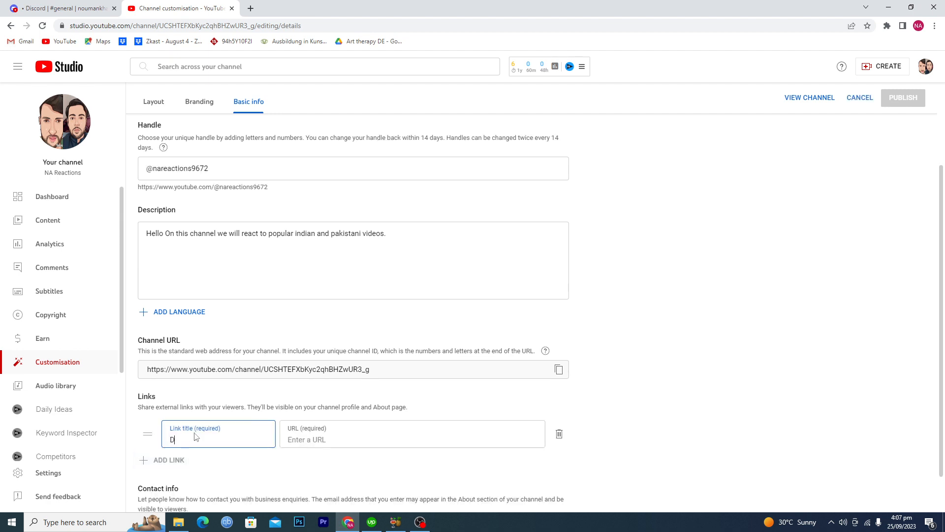
type("isc")
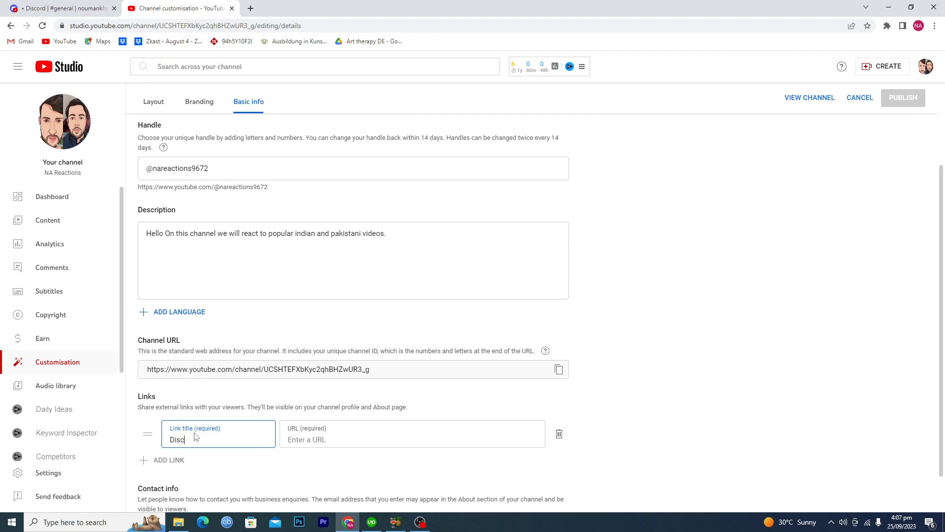
left_click(413, 439)
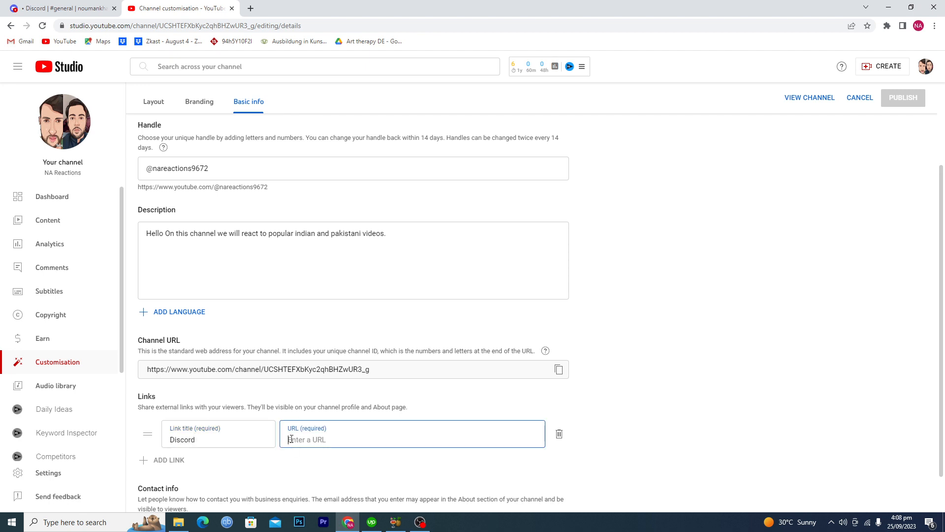
type("https://discord.gg/6trzMcWS")
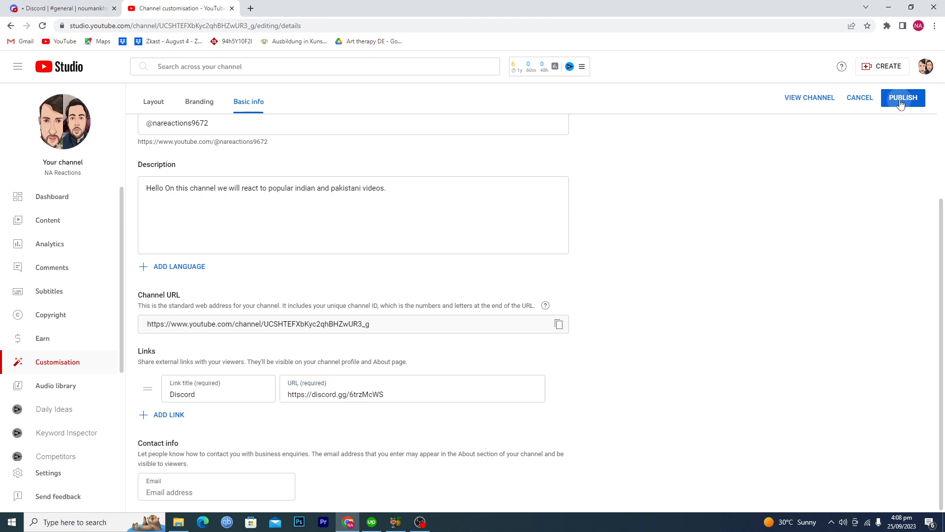
left_click(902, 97)
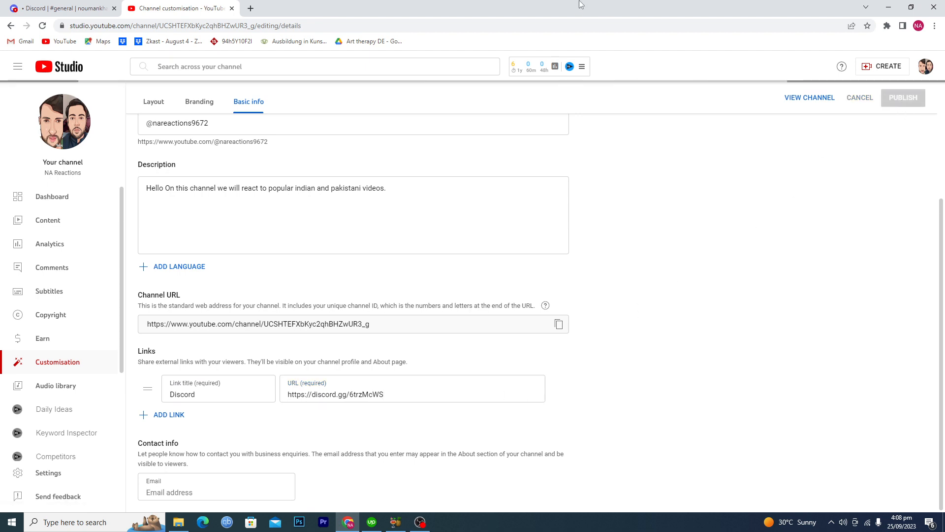
View the public NA Reactions channel page and show its Videos tab
left_click(902, 97)
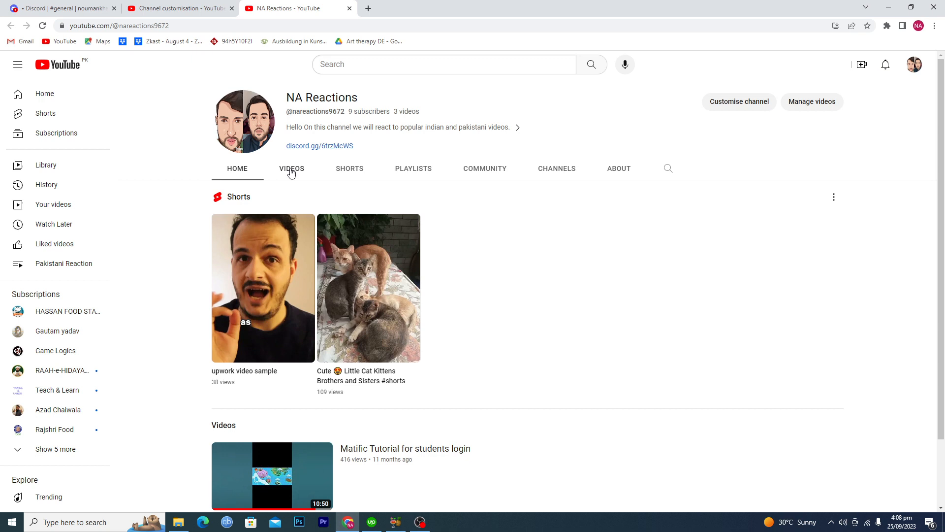
left_click(291, 168)
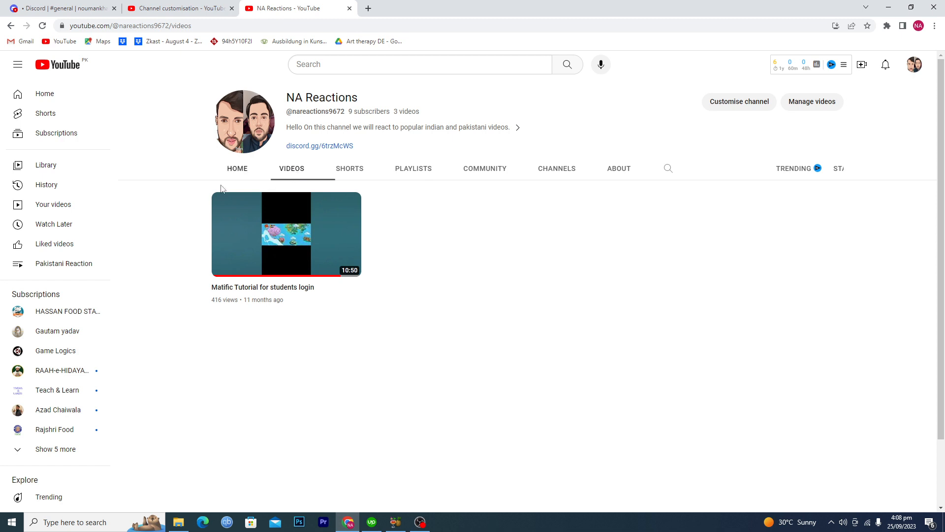
mouse_move(158, 190)
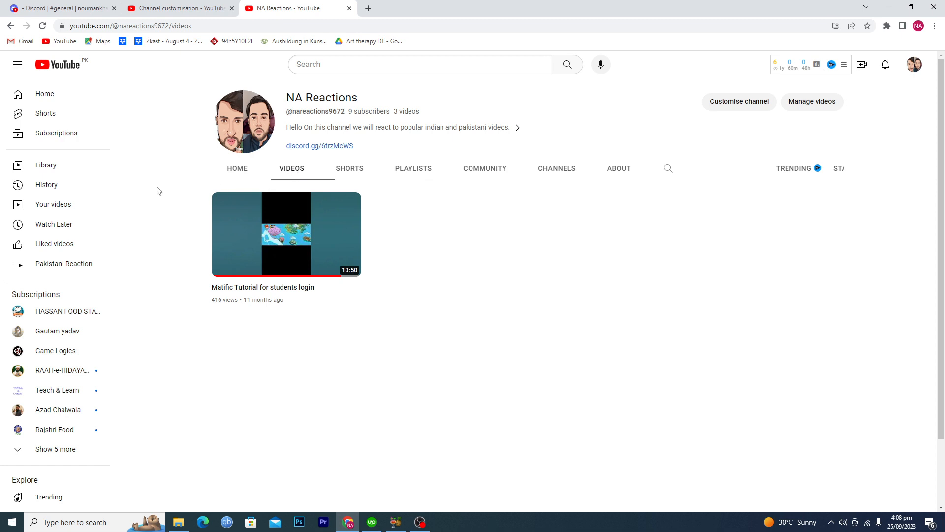